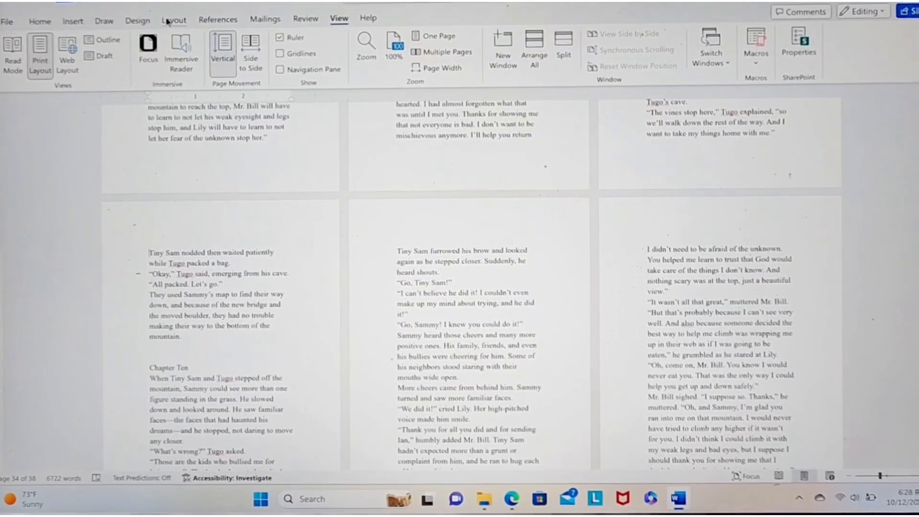
Browse the preset page margin options from the Layout ribbon.
left_click(174, 21)
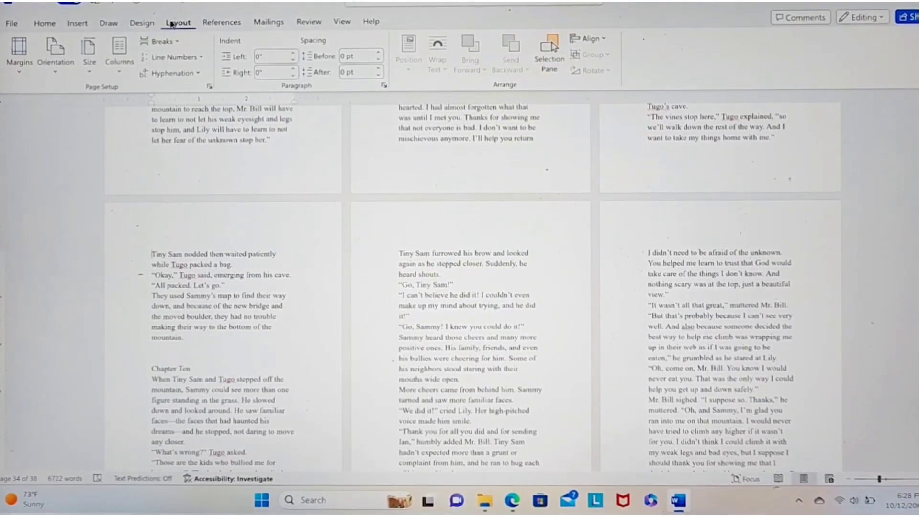
left_click(19, 45)
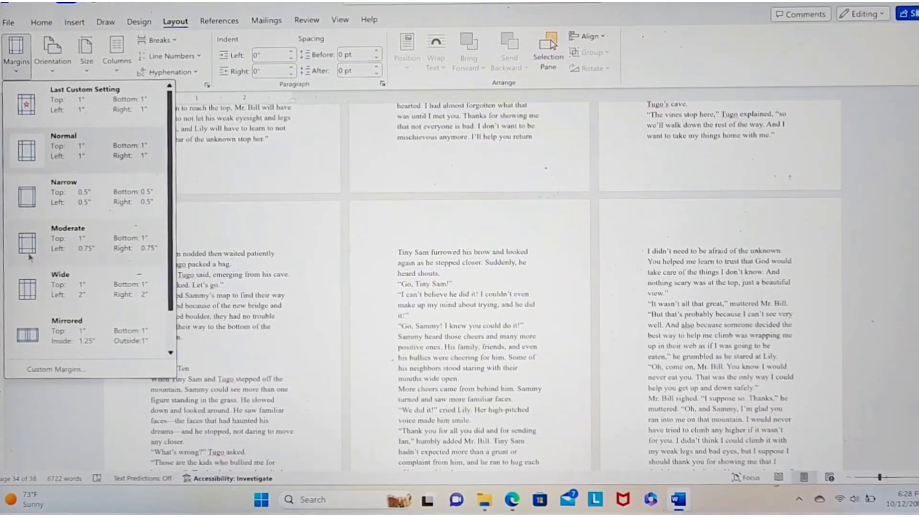
left_click(57, 368)
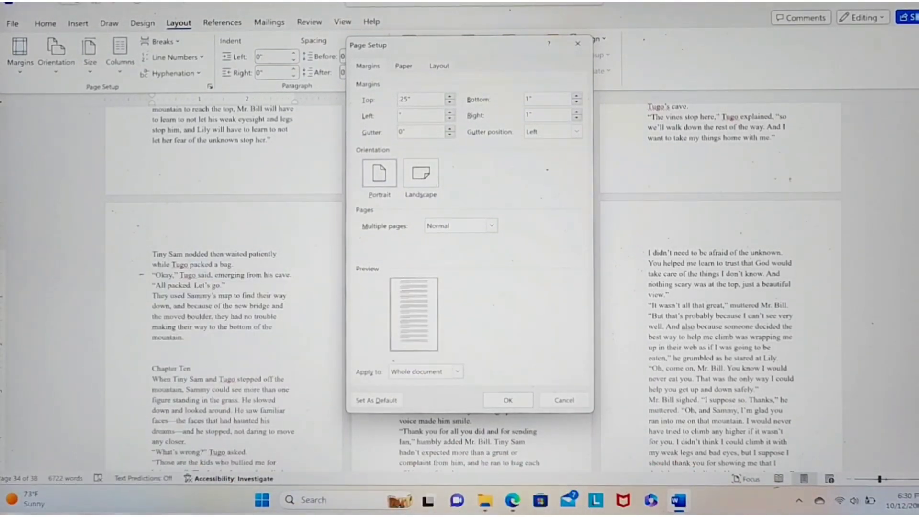
Enter 0.25" margins with a 0.375" gutter, then browse the Multiple pages layouts.
type(".25\"")
left_click(421, 131)
type(".375")
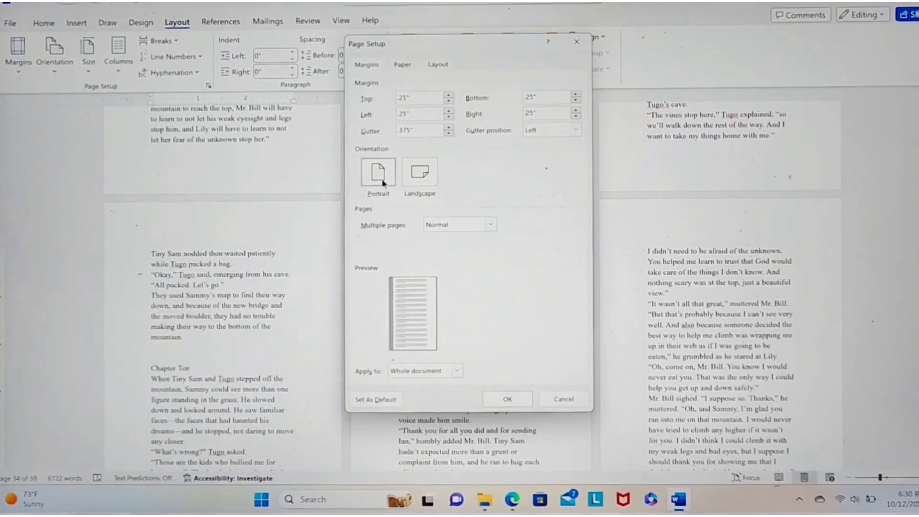
left_click(490, 224)
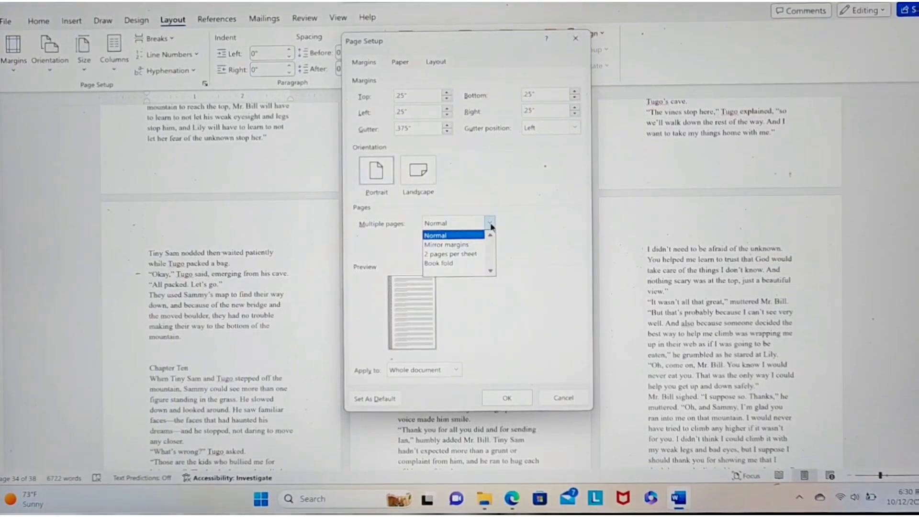